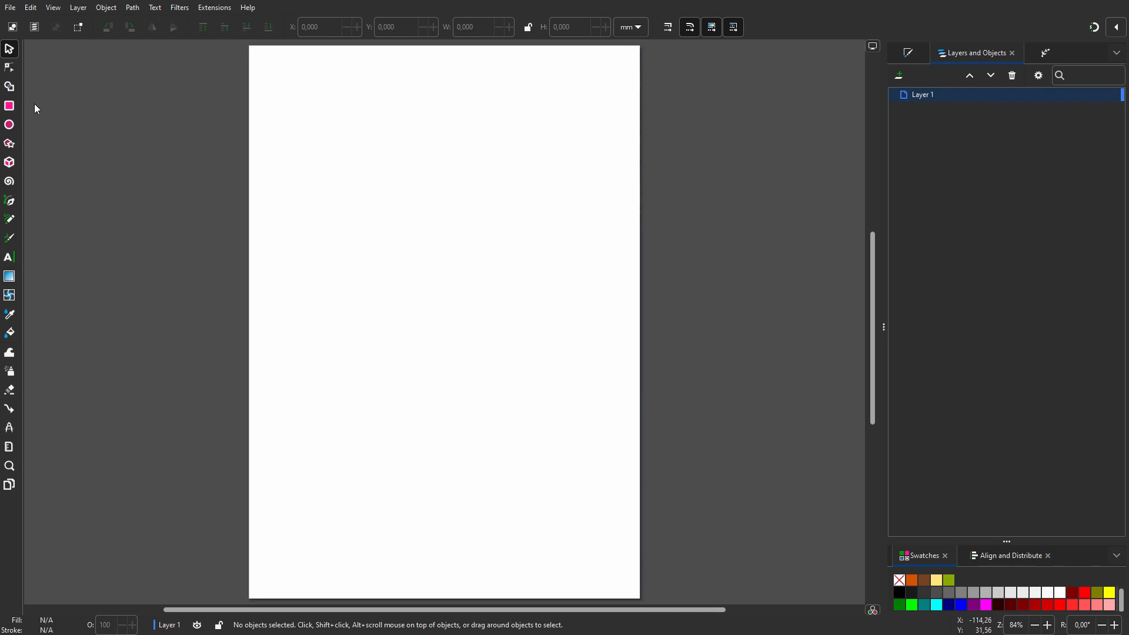
Draw a long orange rectangle near the page top and round its ends fully.
left_click_drag(308, 118, 318, 129)
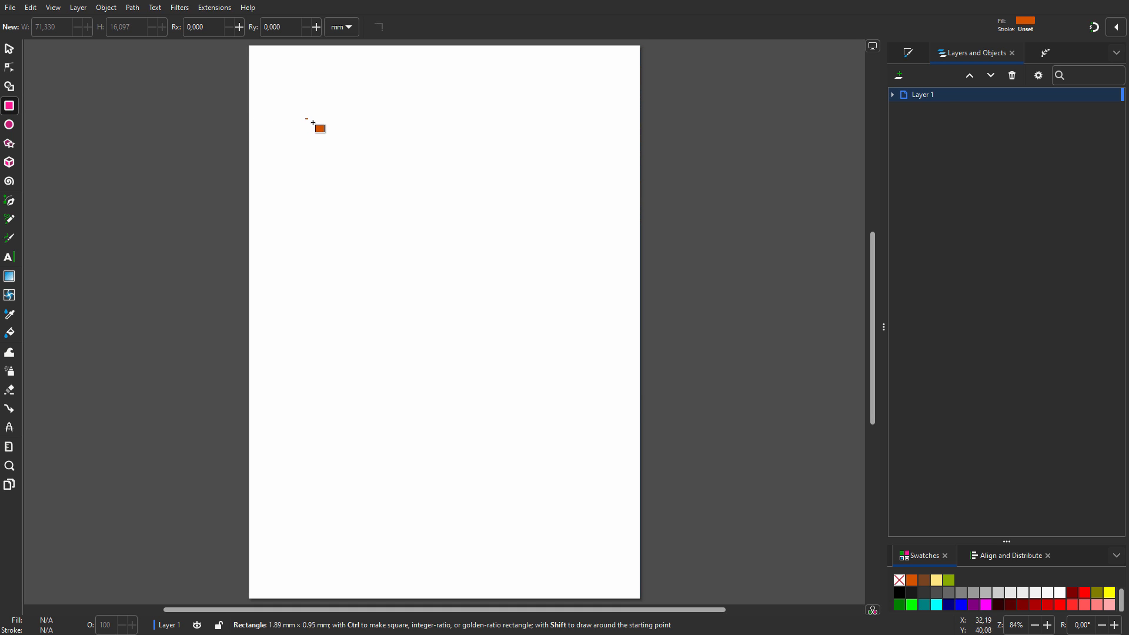
left_click_drag(304, 118, 436, 154)
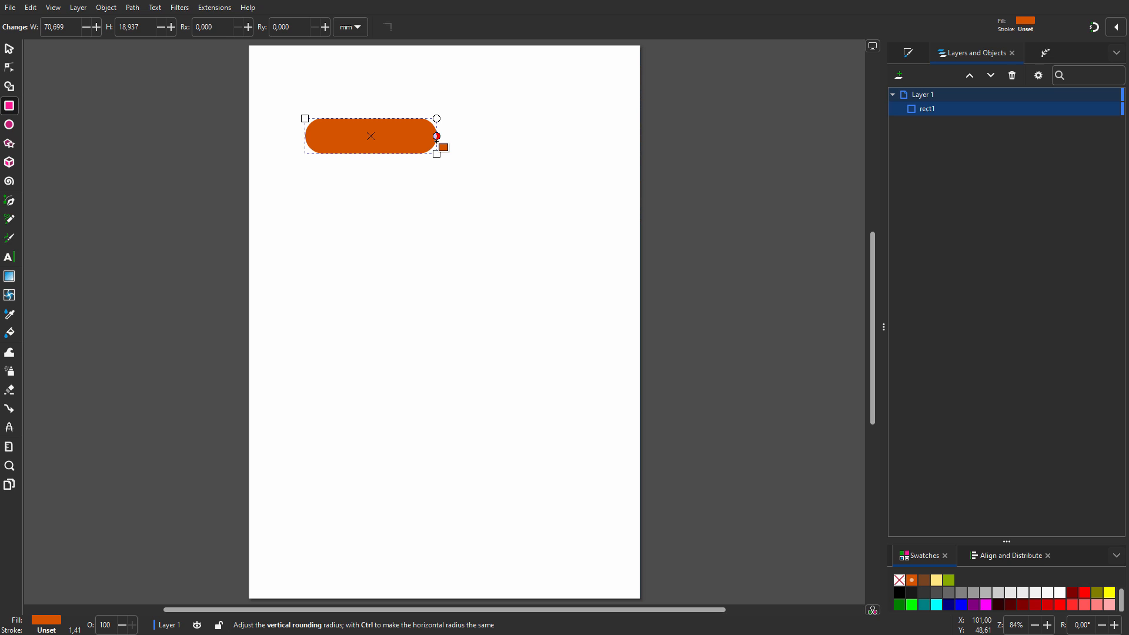
left_click_drag(436, 136, 436, 136)
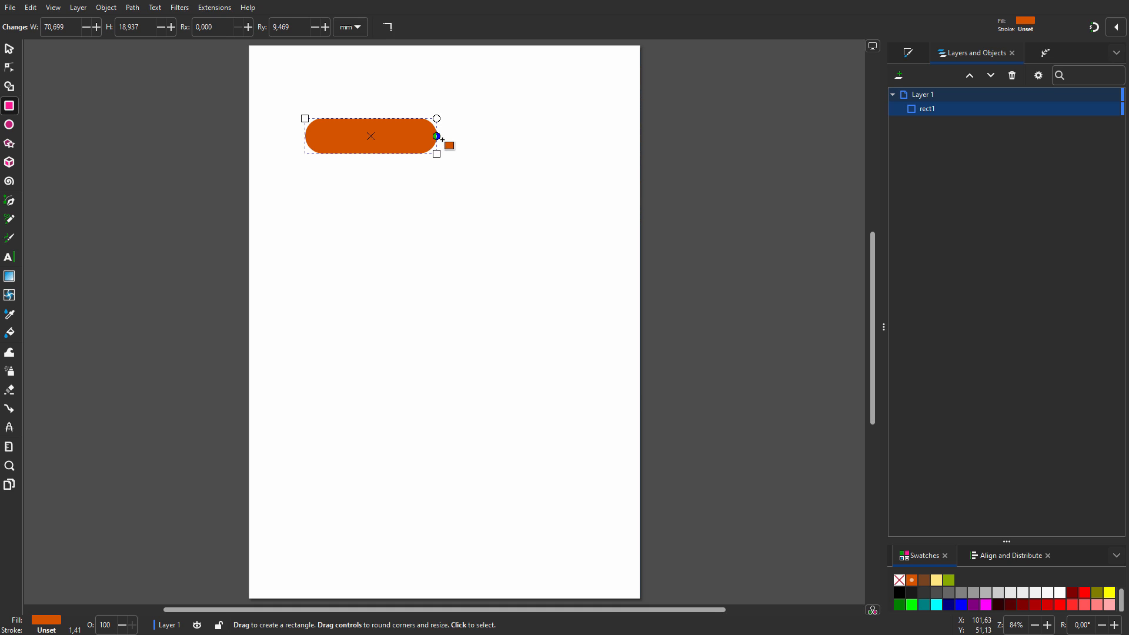
Set rect1's blend mode from Normal to Multiply in Layers and Objects.
left_click(9, 49)
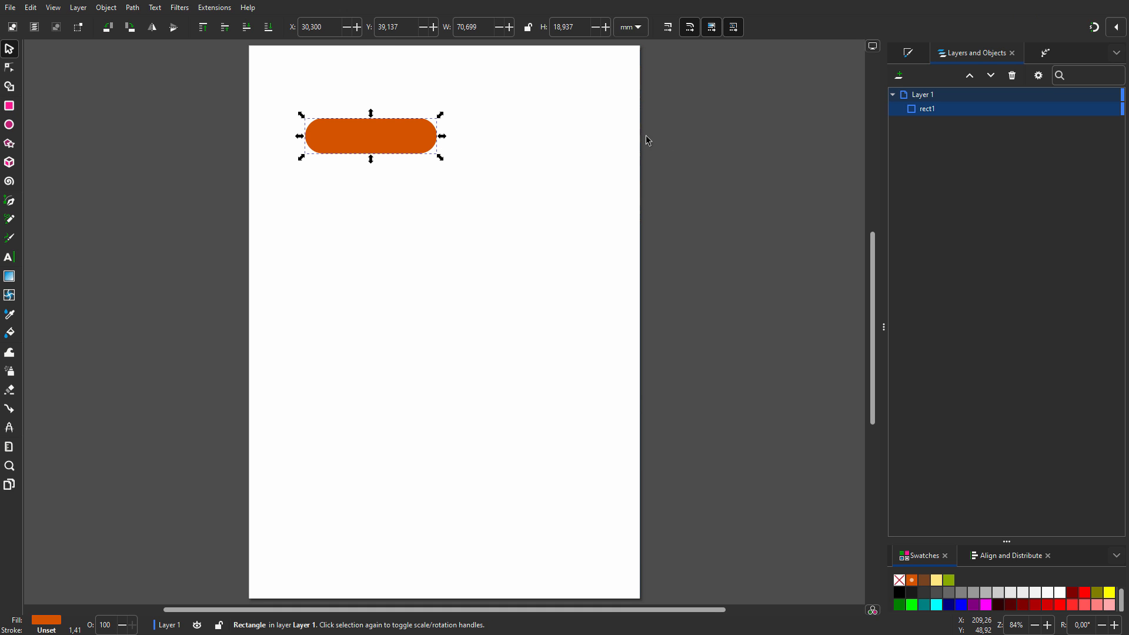
left_click(1084, 109)
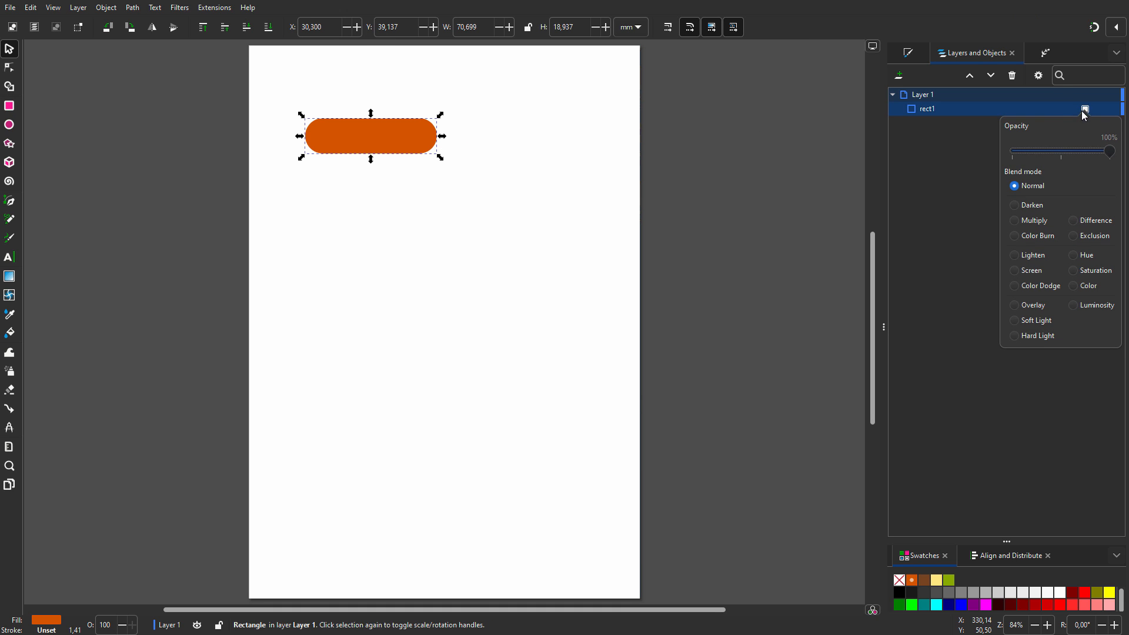
left_click(1013, 221)
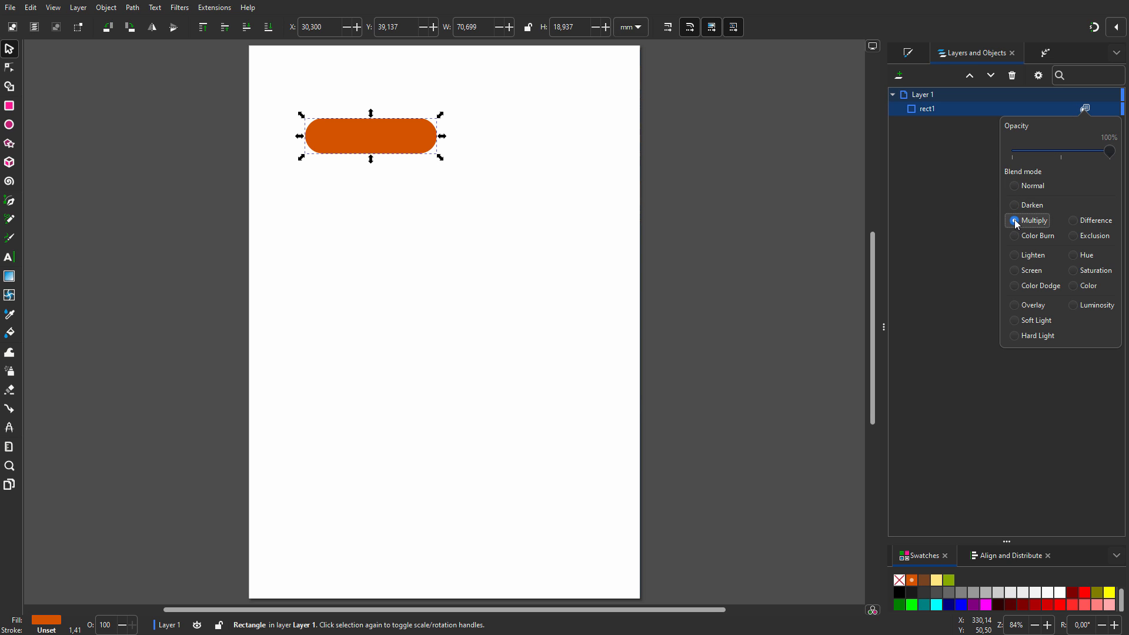
left_click(474, 180)
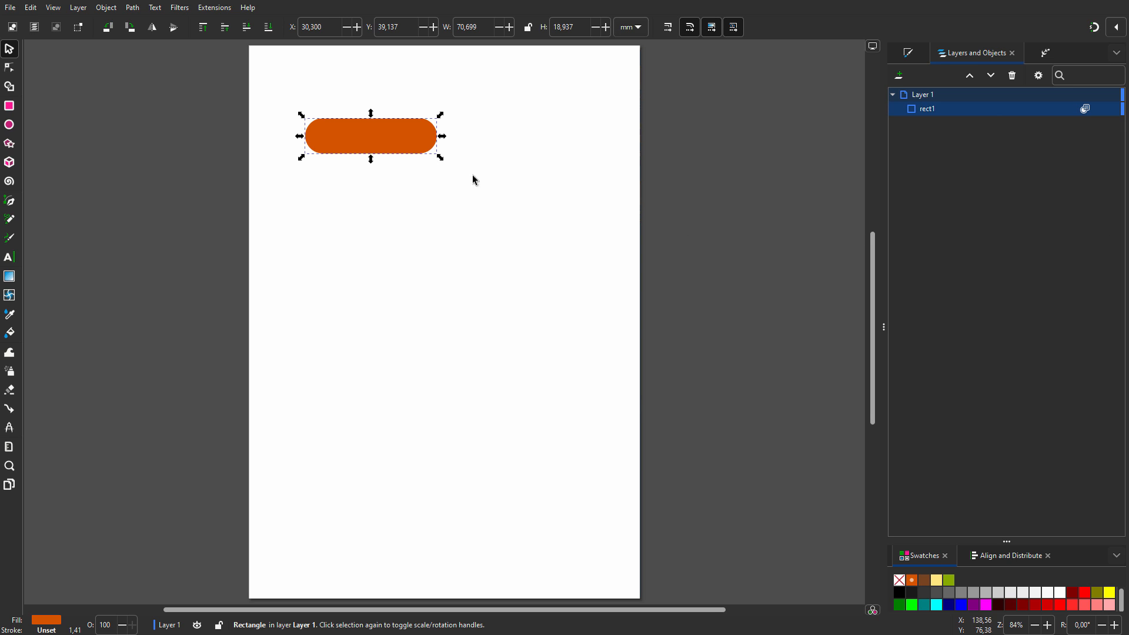
Clone the pill twice, dragging one clone below the original and another further down.
right_click(402, 135)
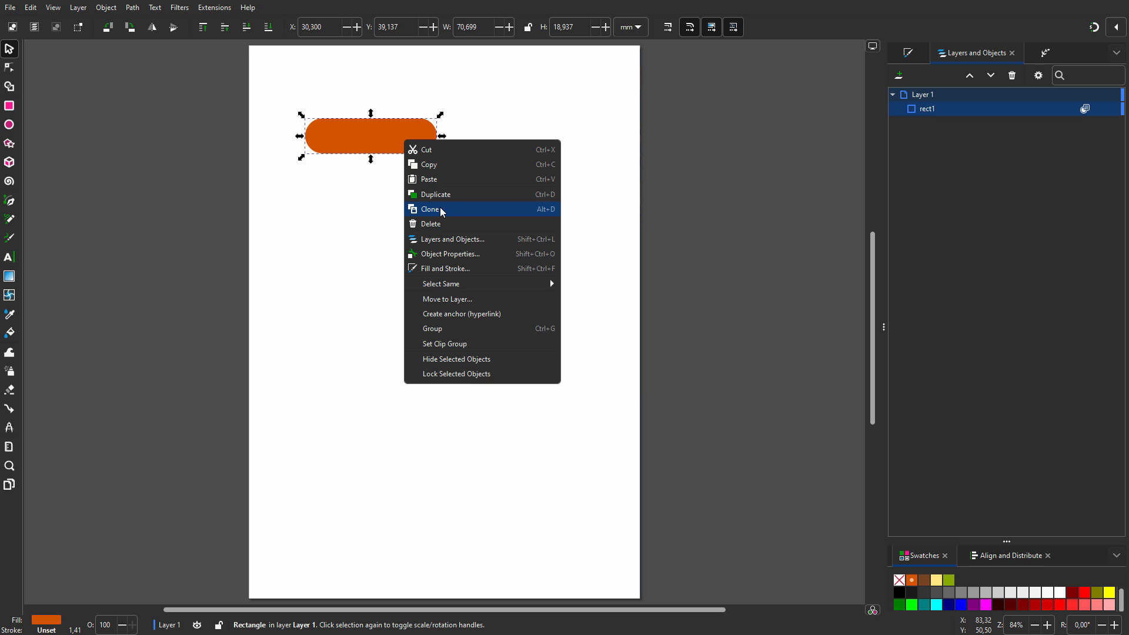
left_click(430, 210)
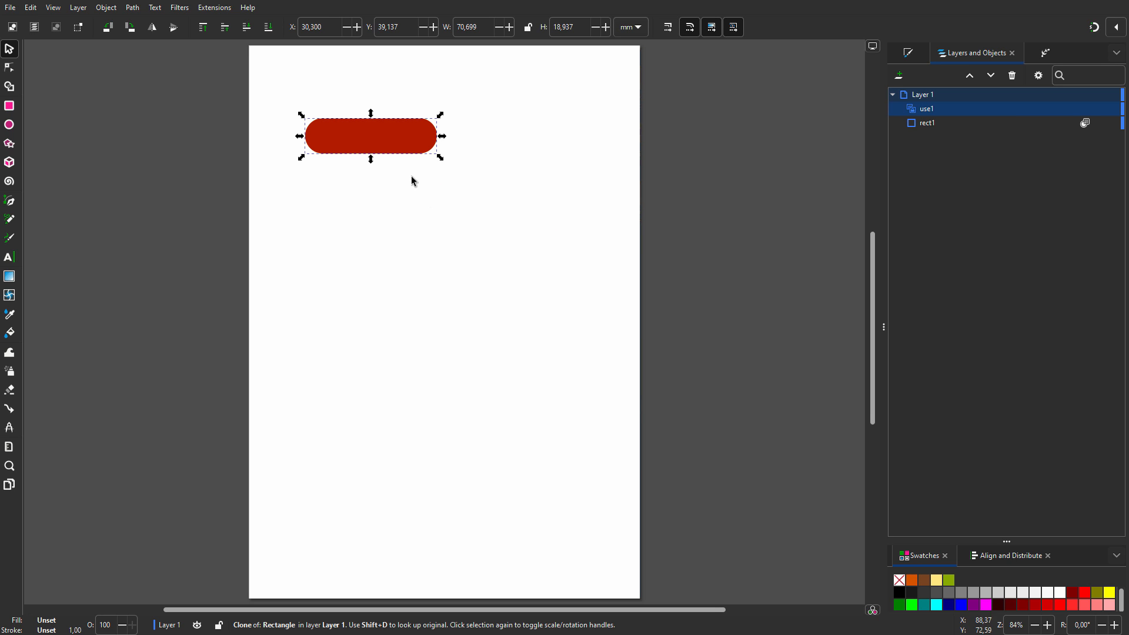
left_click_drag(371, 135, 371, 211)
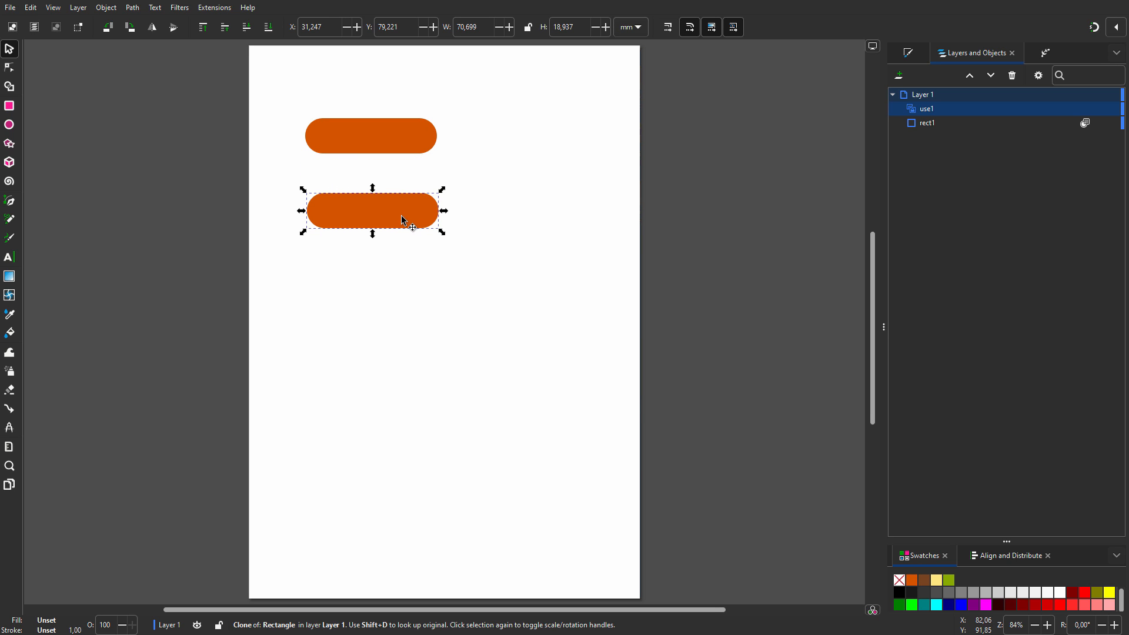
mouse_move(403, 167)
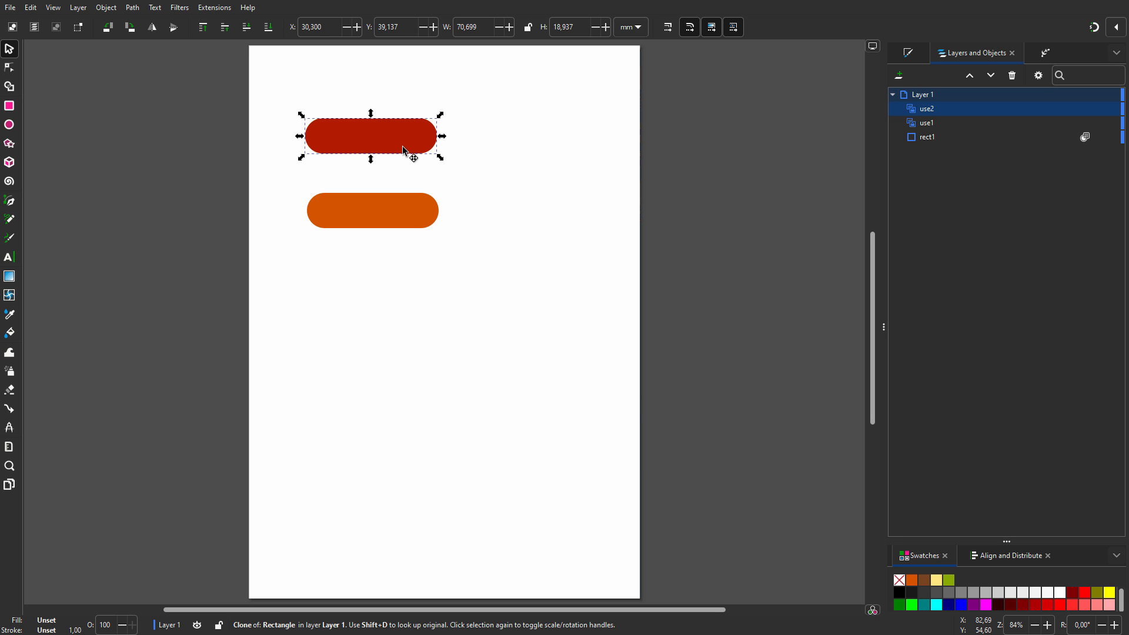
left_click_drag(371, 135, 371, 266)
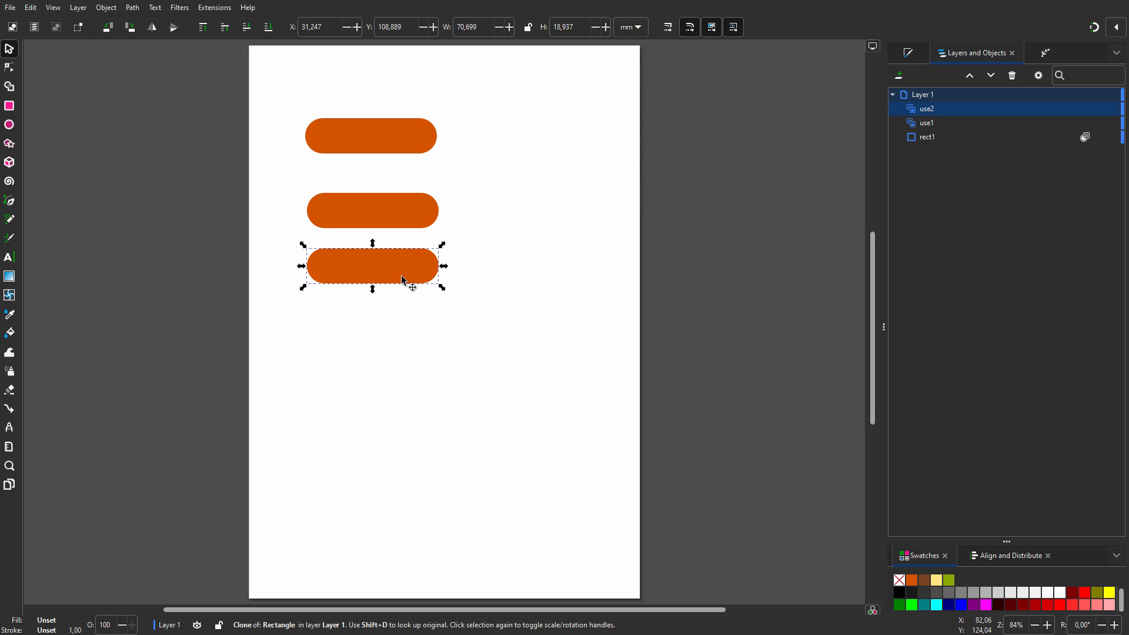
left_click(373, 266)
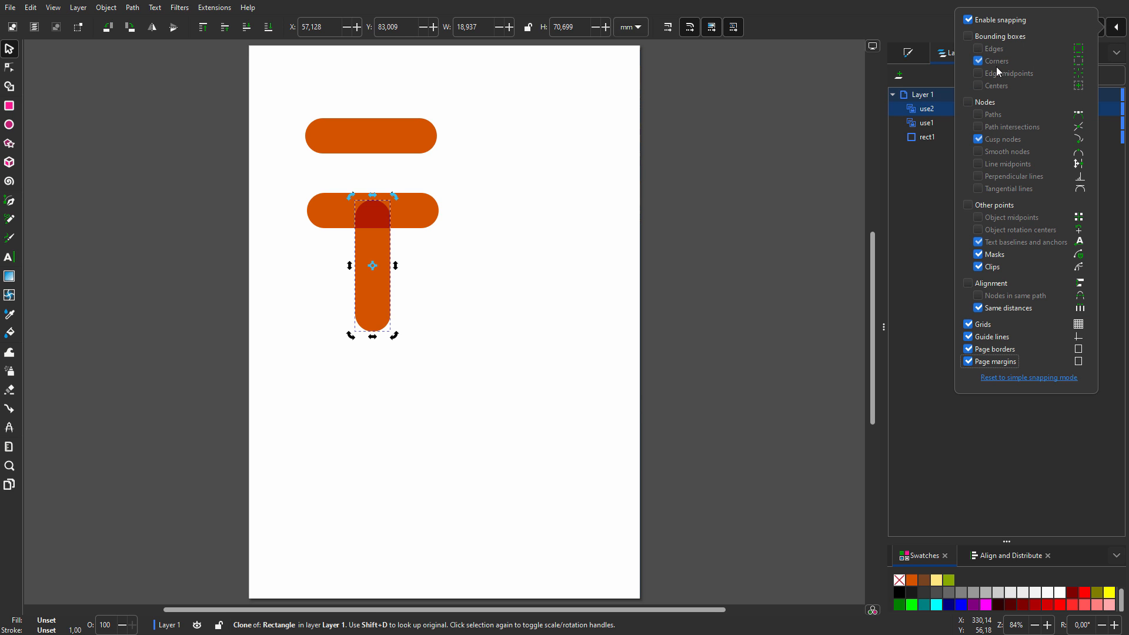
Change snapping options and tilt the lower clone 45° into a chevron arm.
left_click(964, 36)
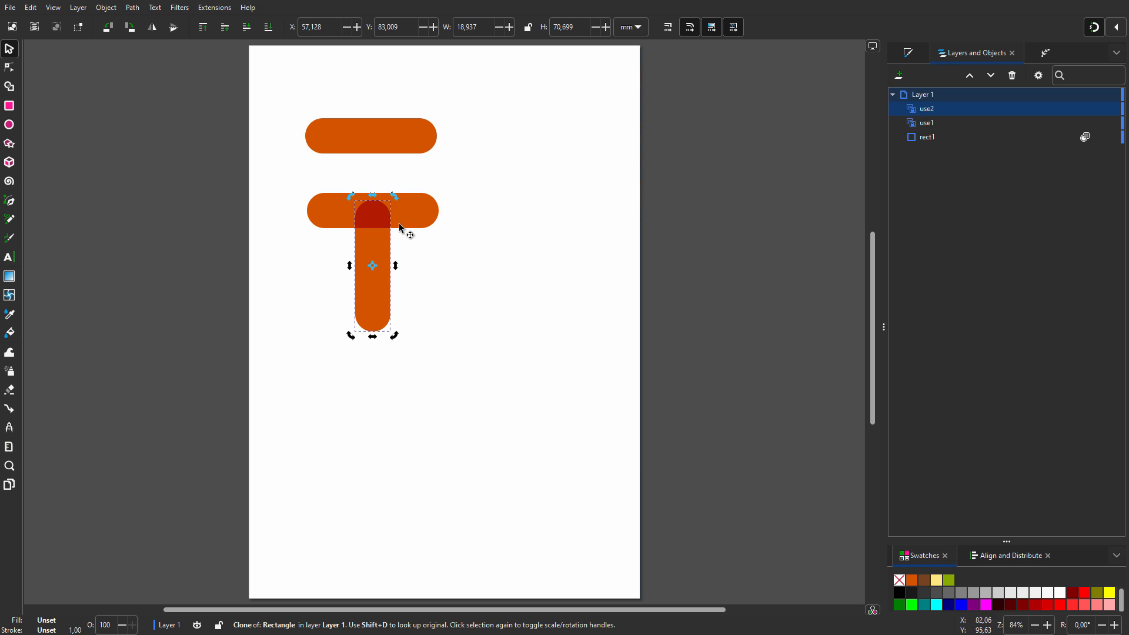
left_click_drag(371, 265, 421, 257)
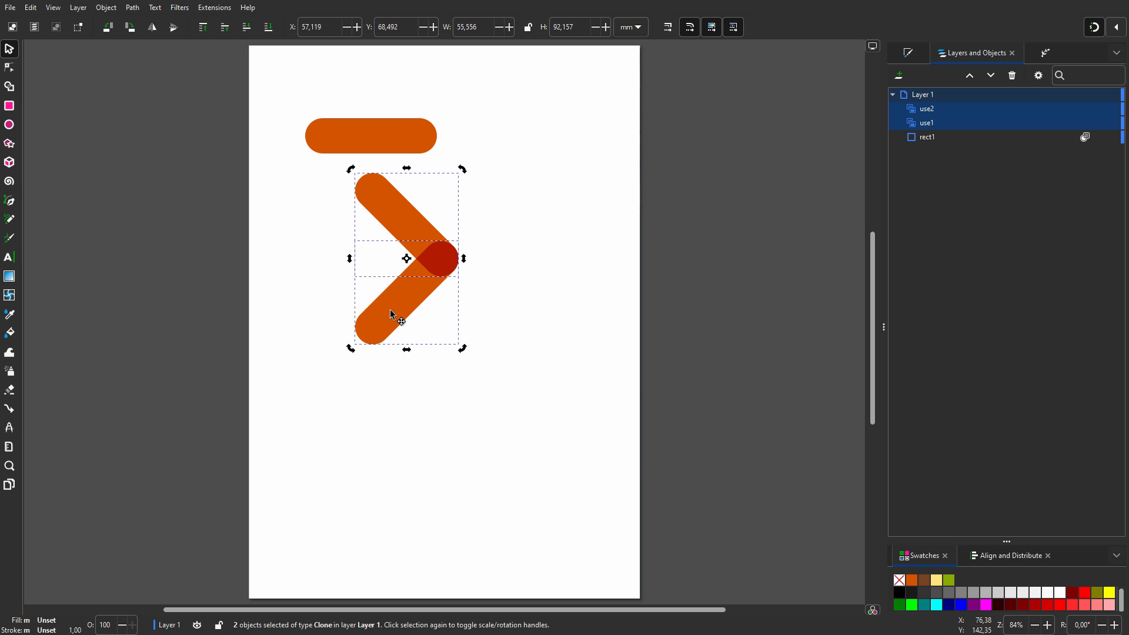
Shift the chevron left, group it, and drag a new pill clone across its middle.
left_click_drag(403, 258, 360, 256)
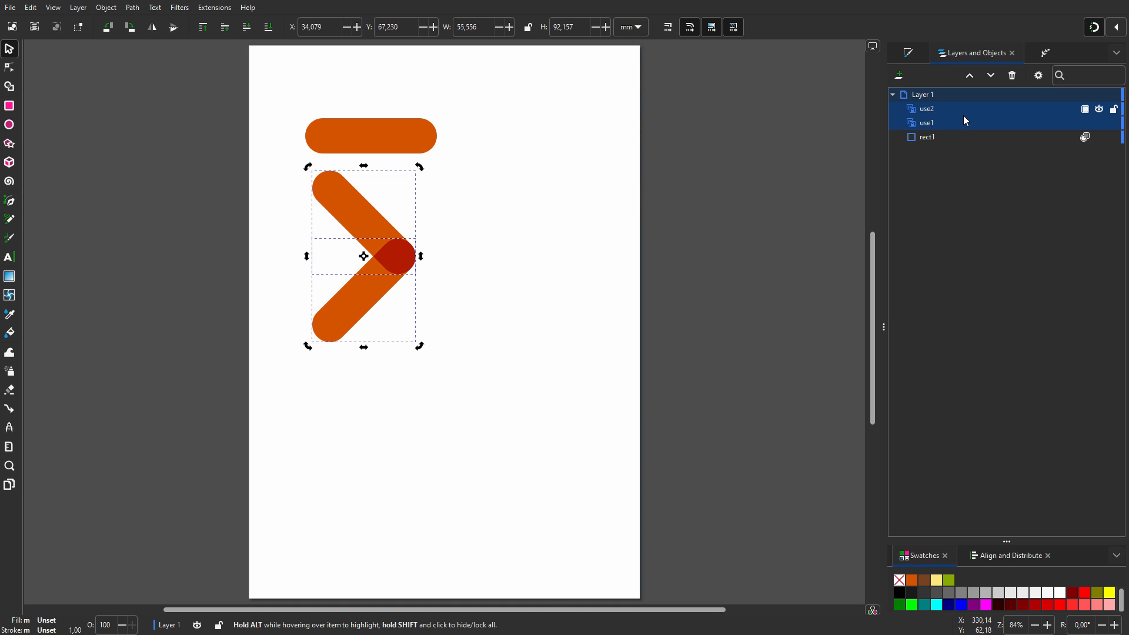
key("ctrl+g")
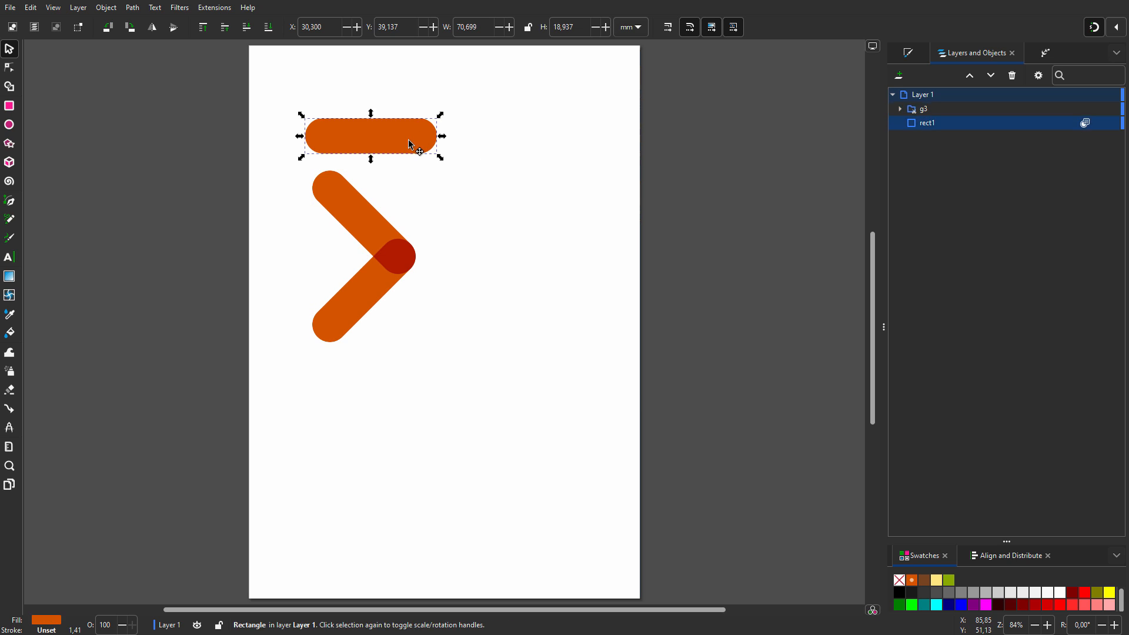
left_click_drag(371, 136, 314, 233)
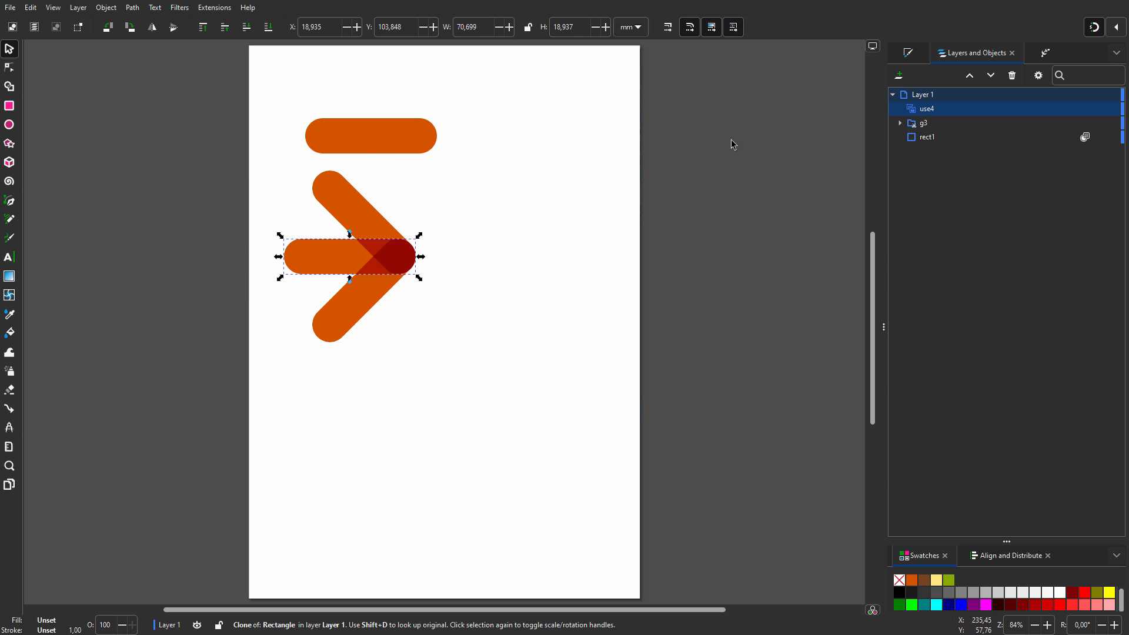
mouse_move(926, 112)
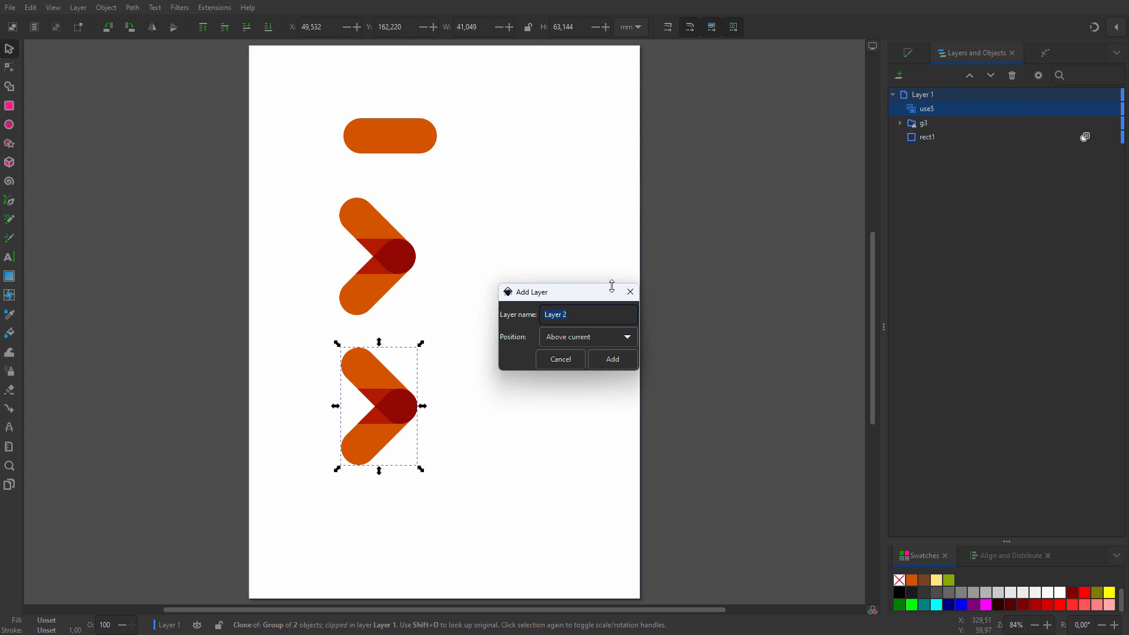
Confirm creating the new layer for the bullets.
left_click(612, 359)
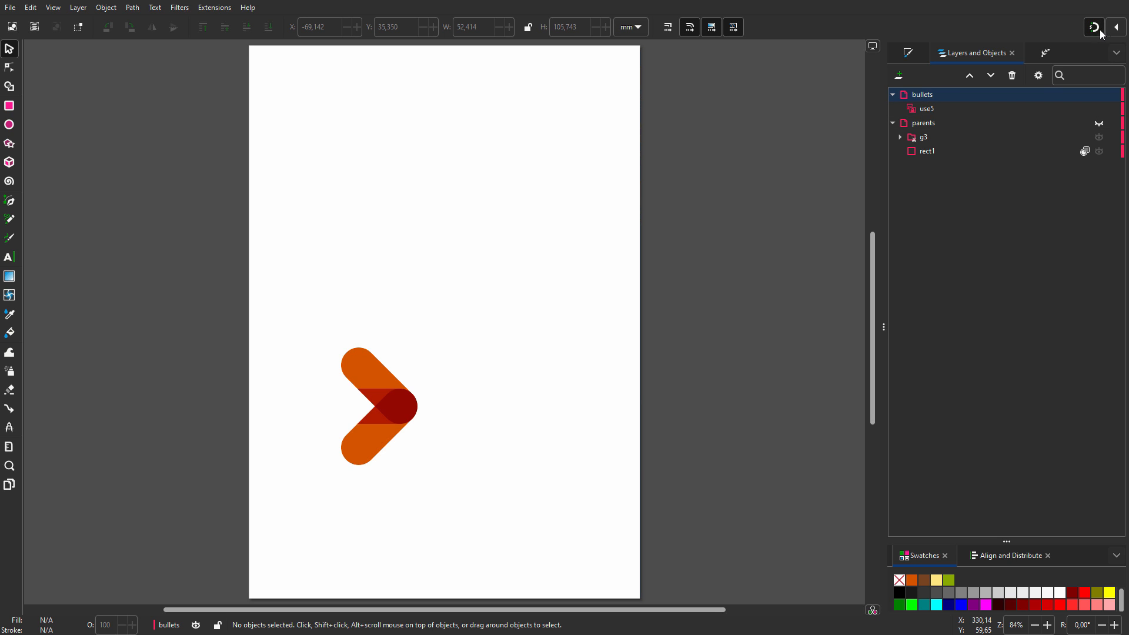
Uncheck Bounding boxes in the snapping options popover.
left_click(1093, 18)
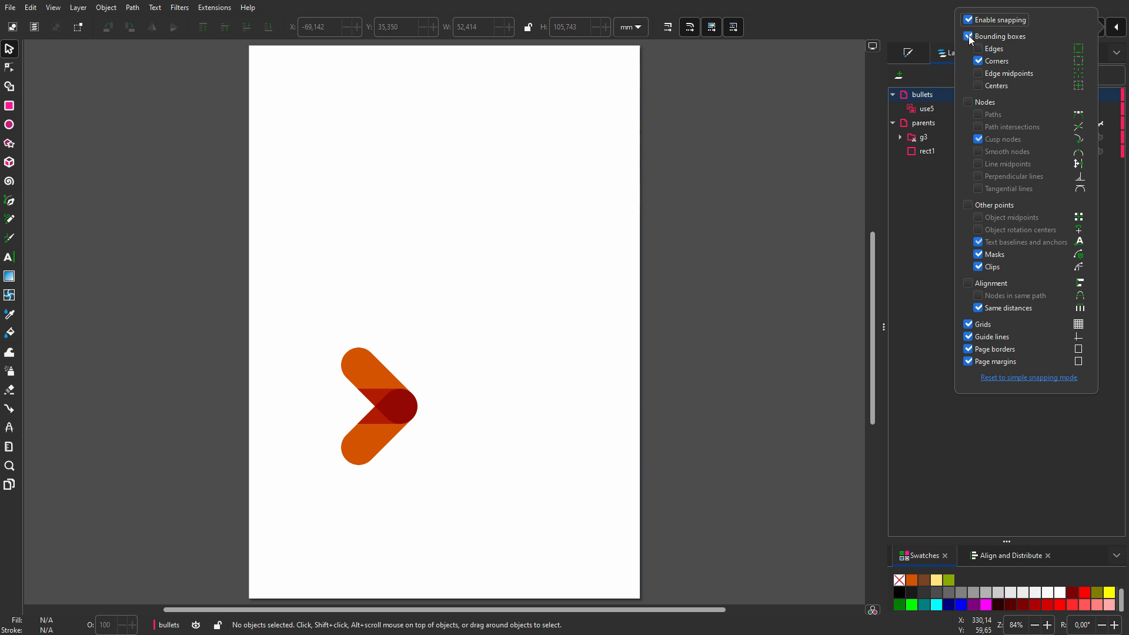
left_click(966, 36)
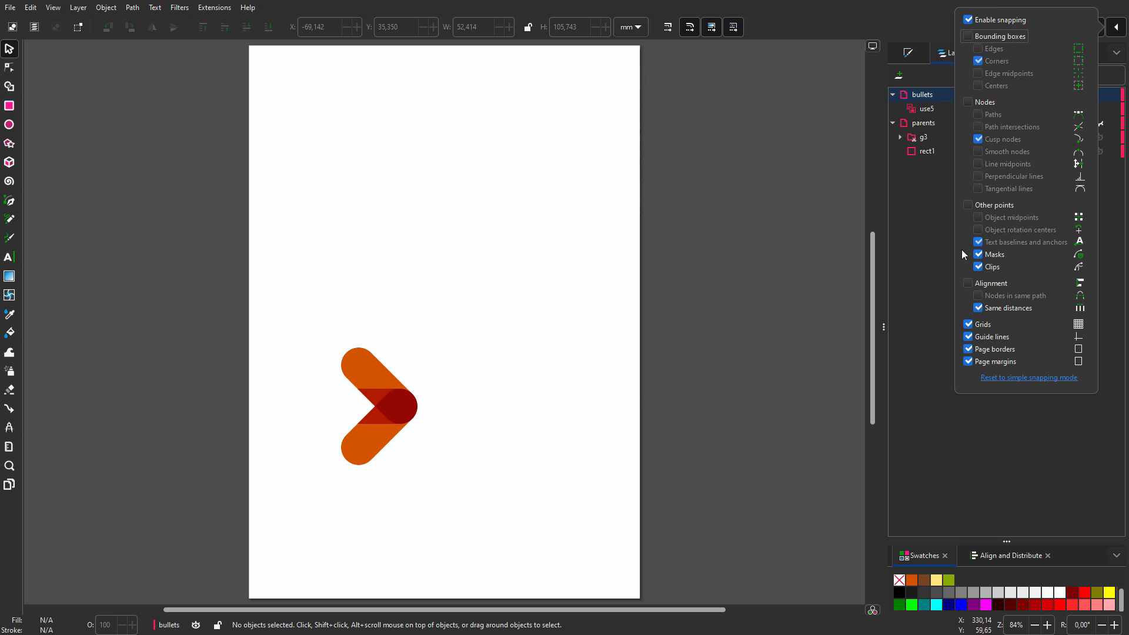
left_click(968, 282)
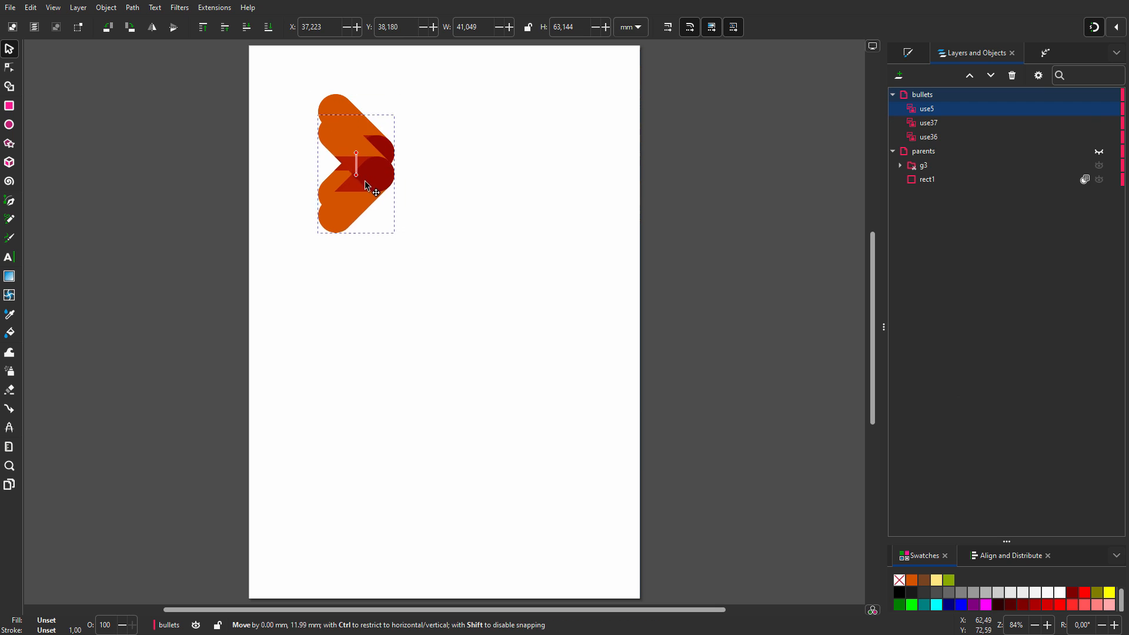
Drag the bullet and a copy downward to form an evenly spaced column.
left_click_drag(363, 183, 363, 299)
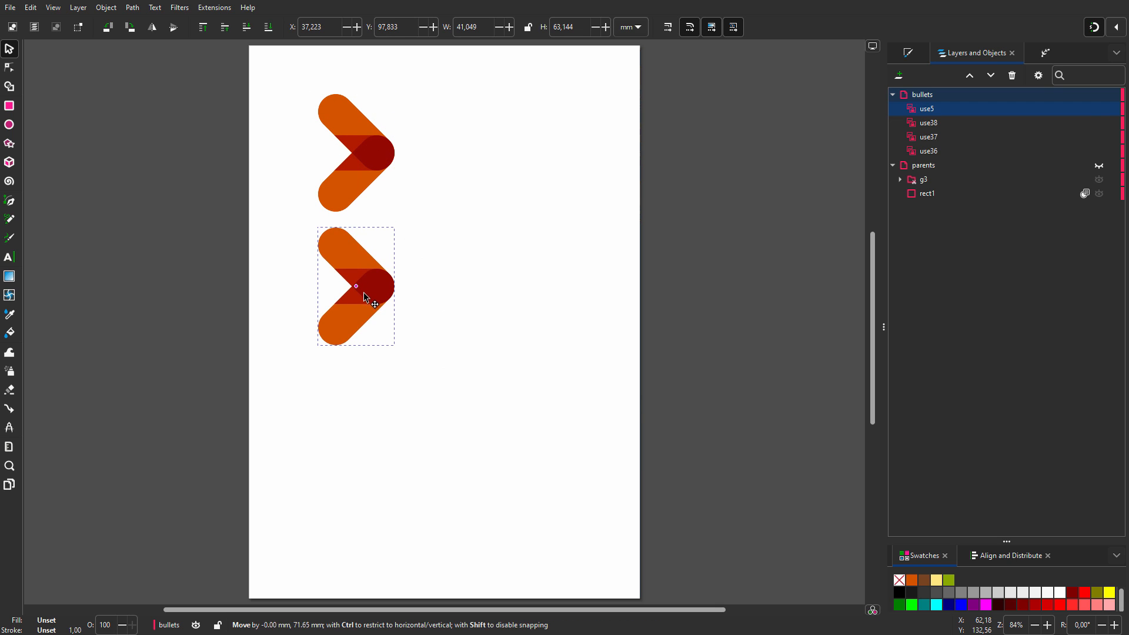
left_click_drag(355, 286, 355, 417)
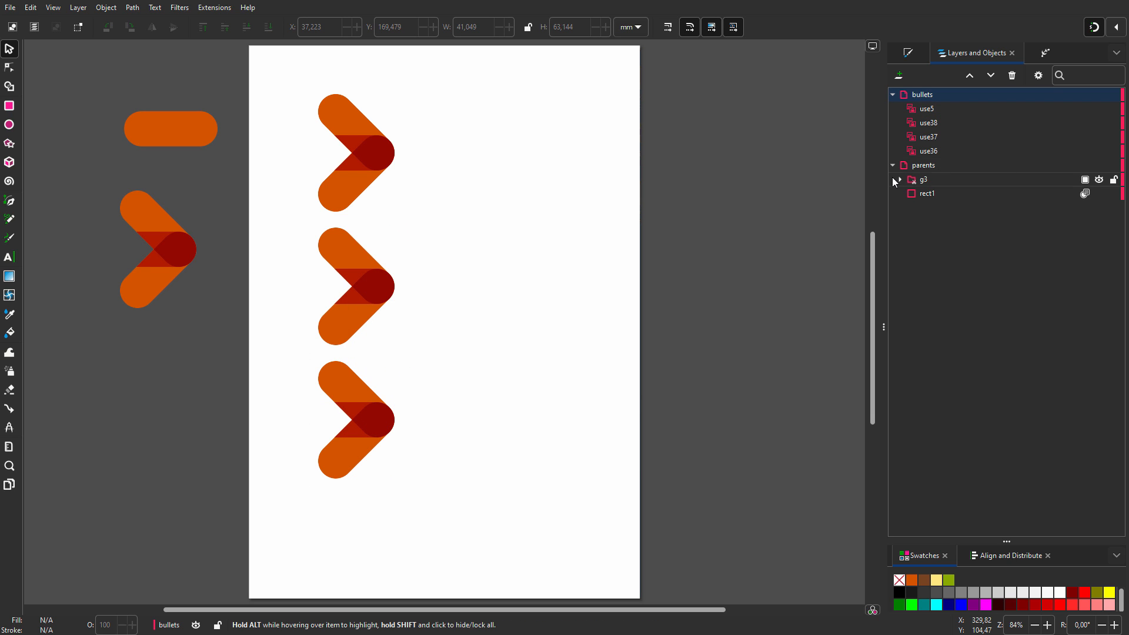
Select the original chevron group g3 on the parents layer.
left_click(173, 254)
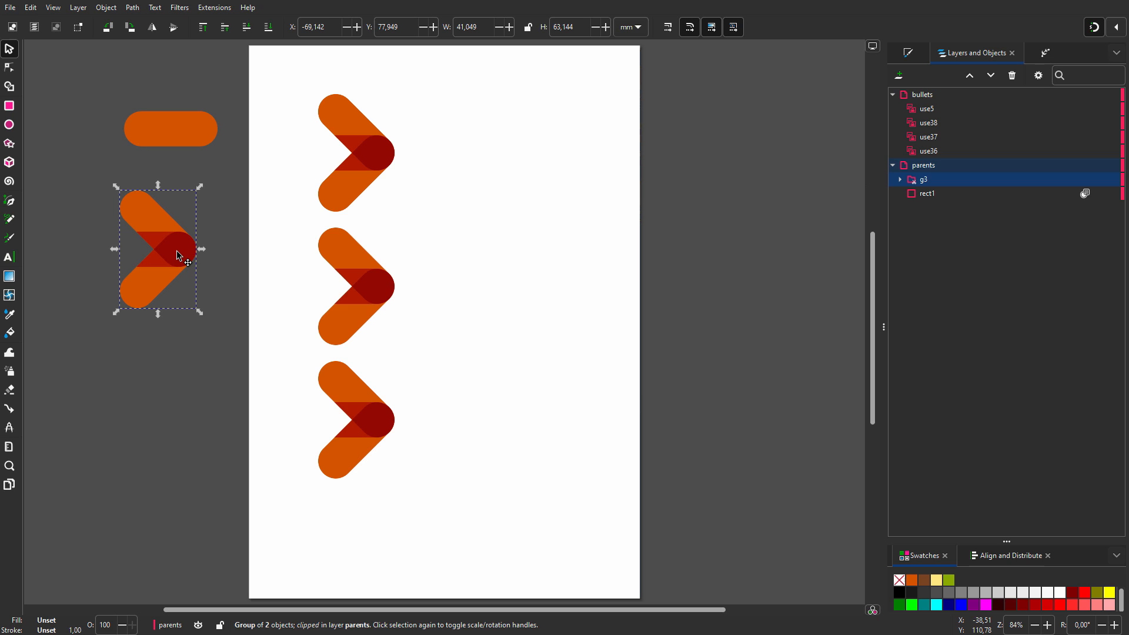